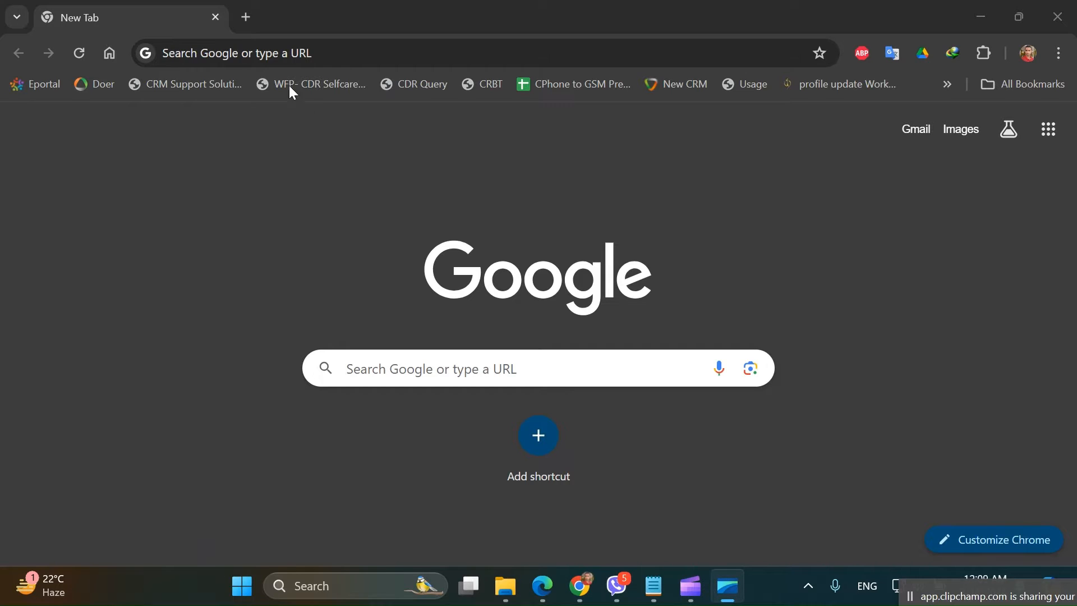
Open app.diagrams.net in a new Chrome tab to reach the Google Drive dialog
click(245, 17)
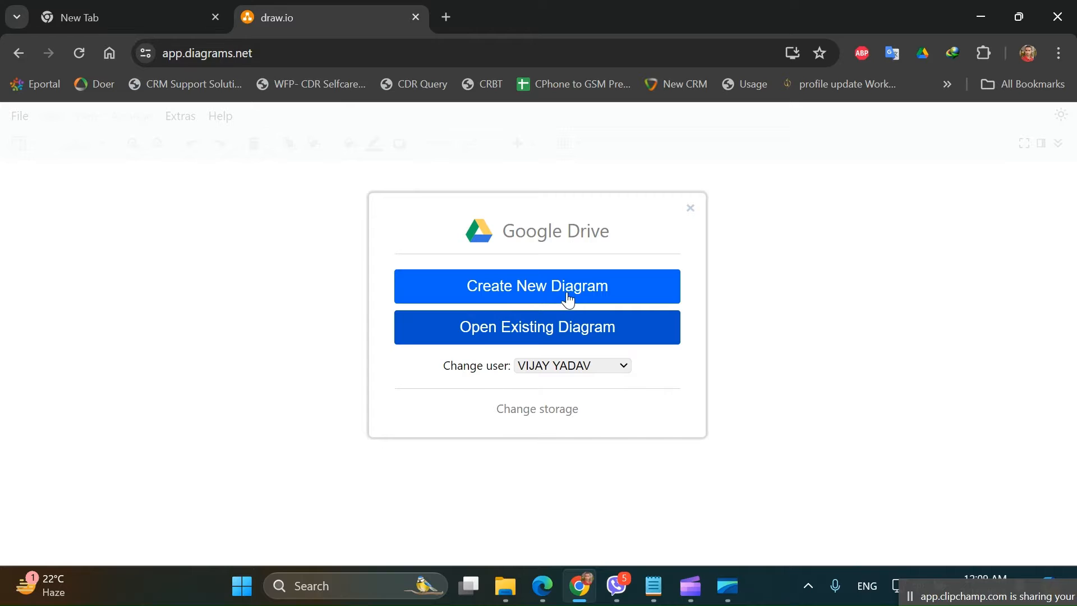
Create a blank diagram, Untitled Diagram.drawio, in the Google Drive root folder
click(536, 285)
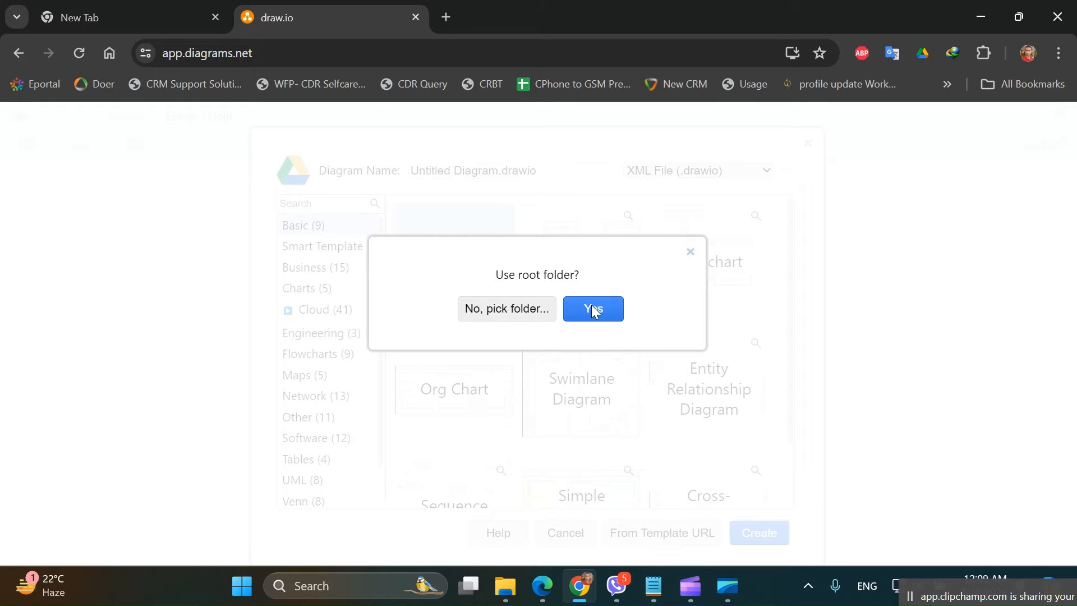
click(592, 309)
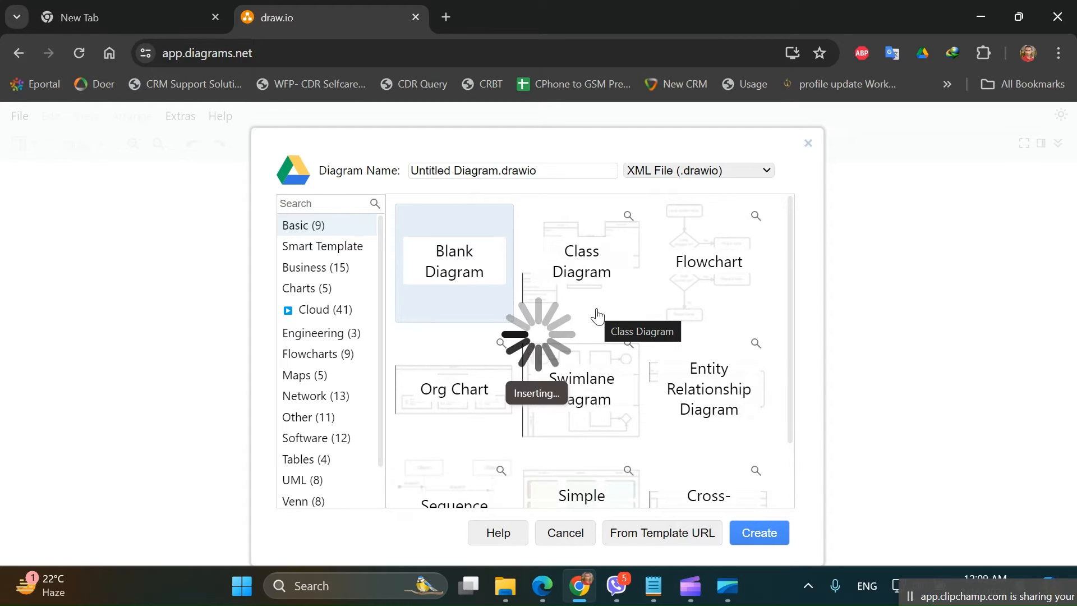
click(758, 533)
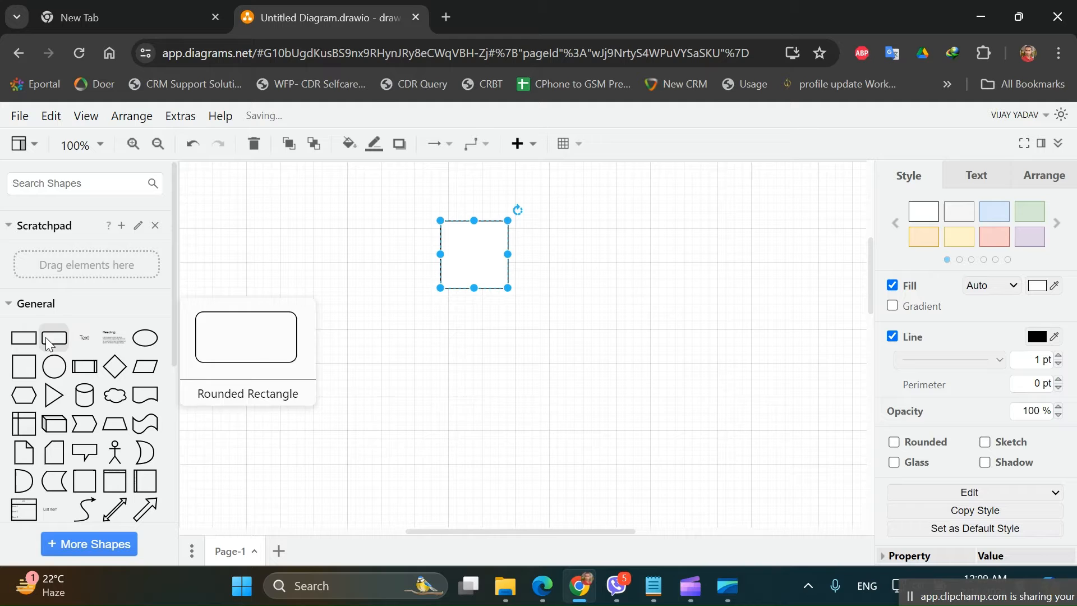
mouse_move(23, 366)
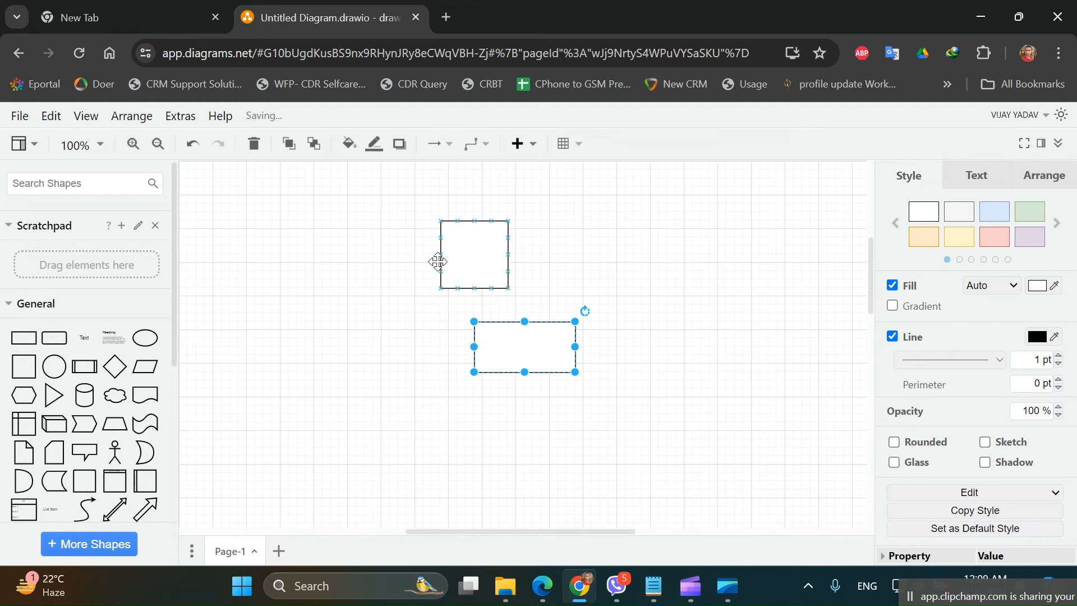
Place a rectangle above the square and connect them with a downward arrow
drag(474, 254, 458, 211)
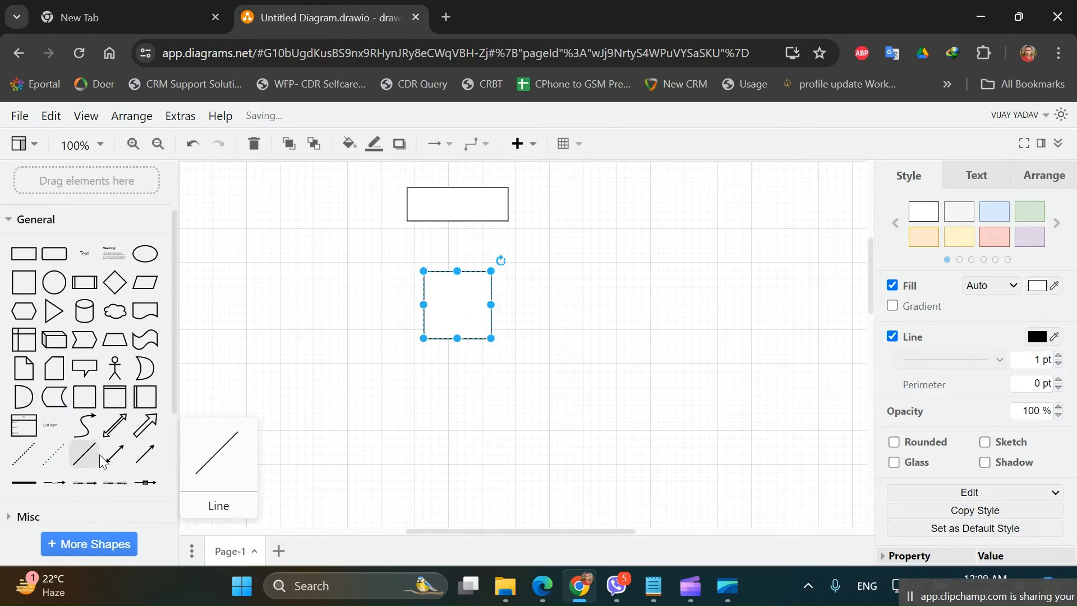
drag(491, 337, 542, 322)
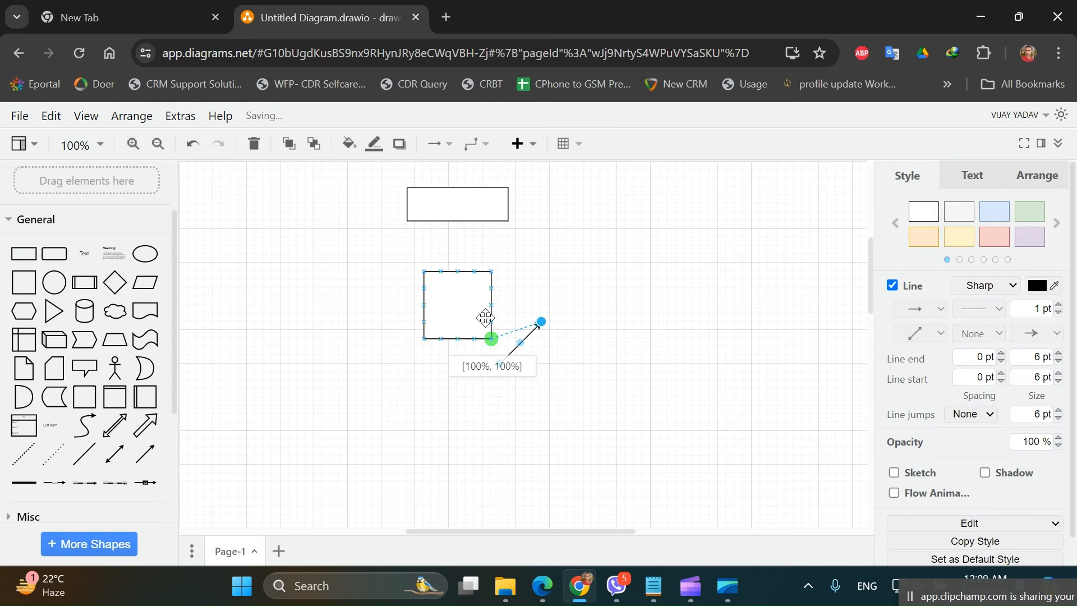
drag(492, 337, 447, 221)
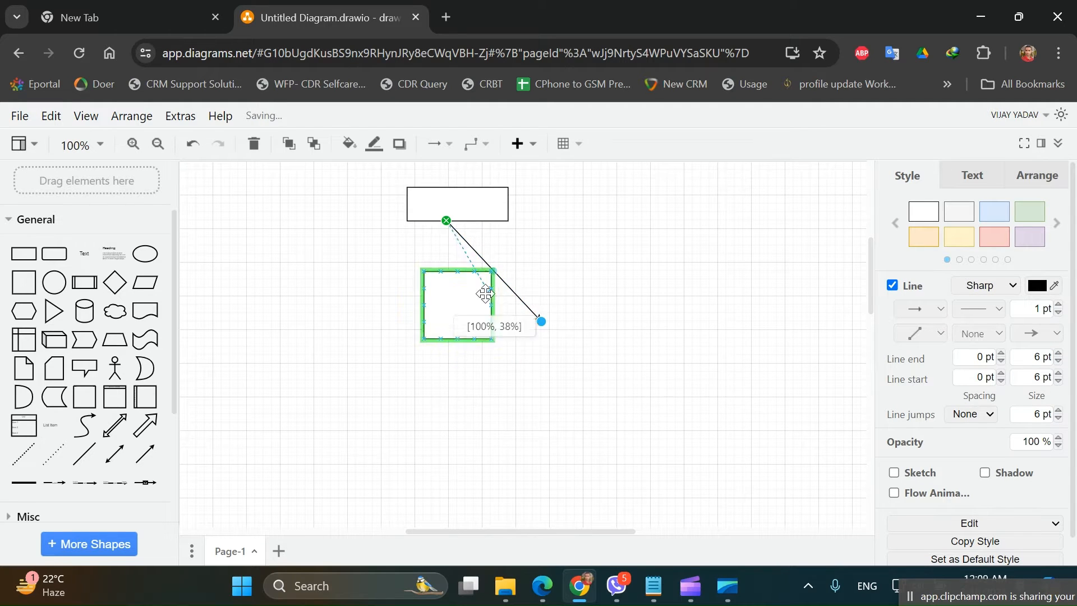
drag(488, 293, 446, 268)
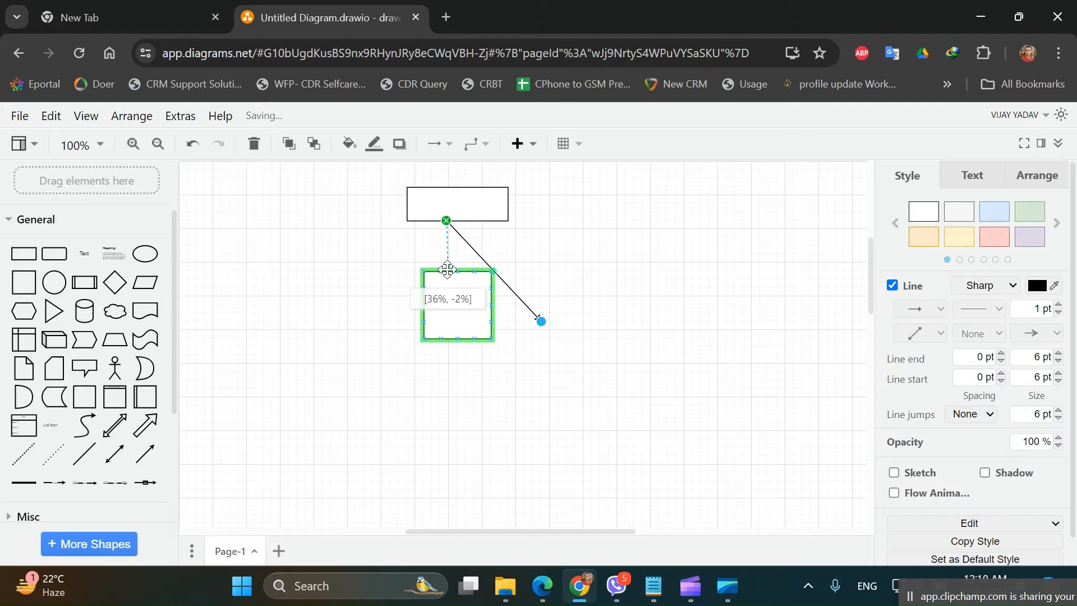
drag(447, 268, 447, 273)
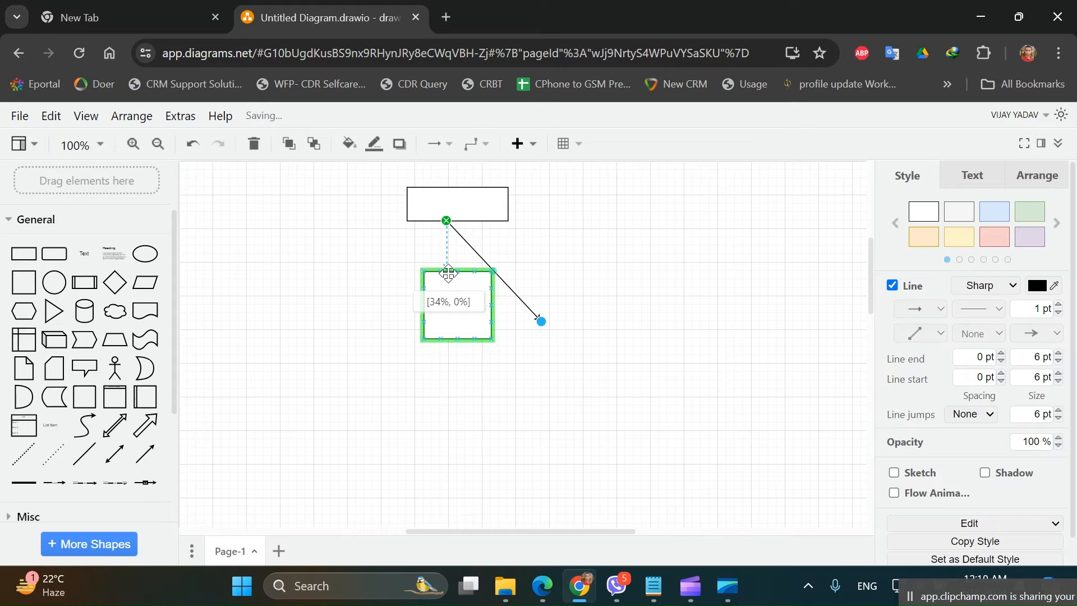
click(621, 297)
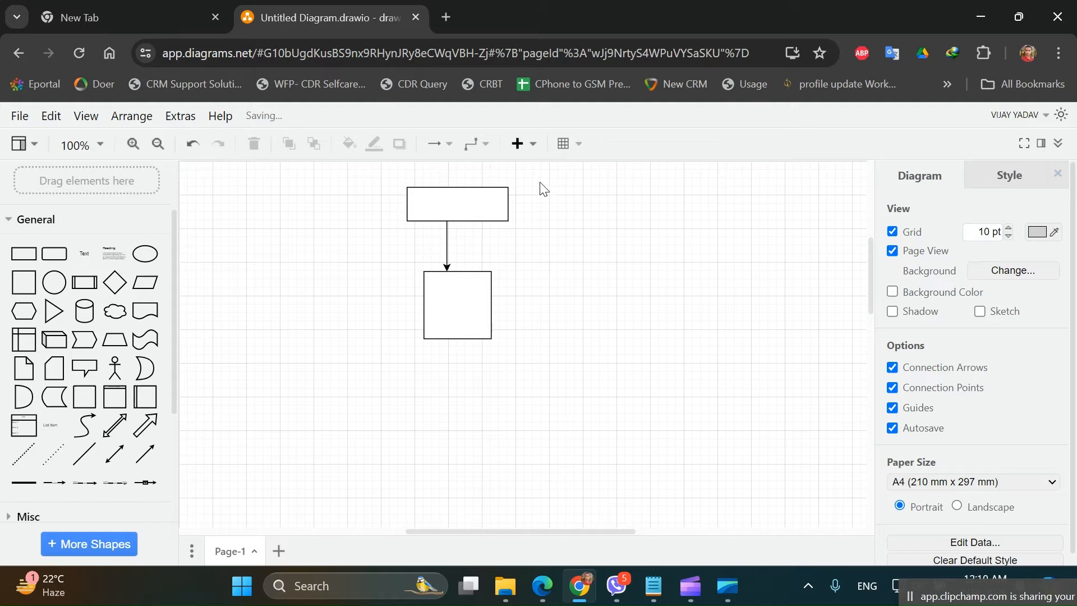
click(457, 304)
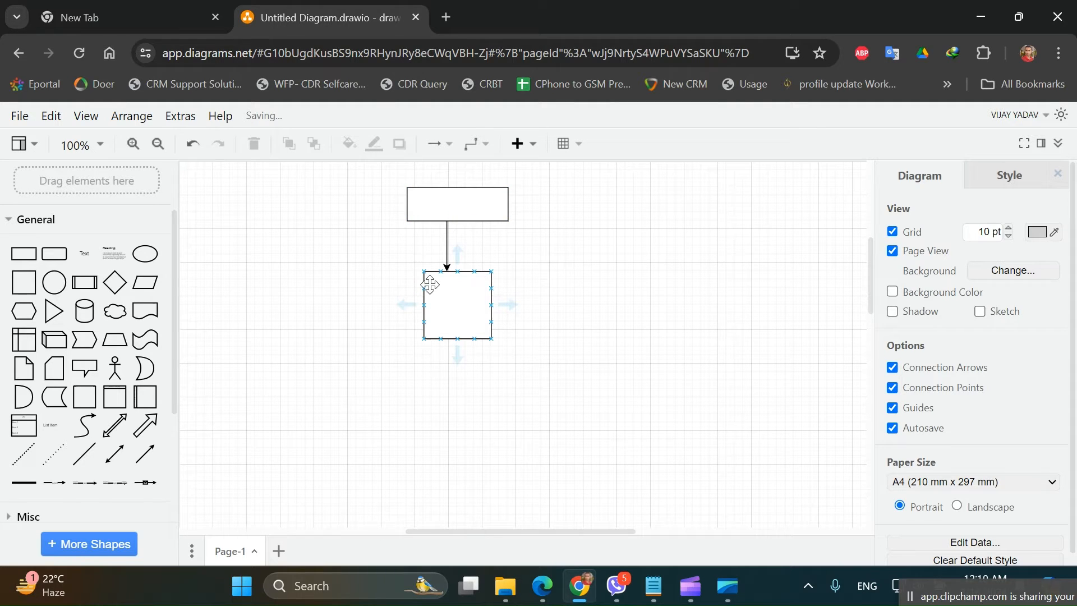
Export the diagram as a PNG with default settings and open the download
click(19, 116)
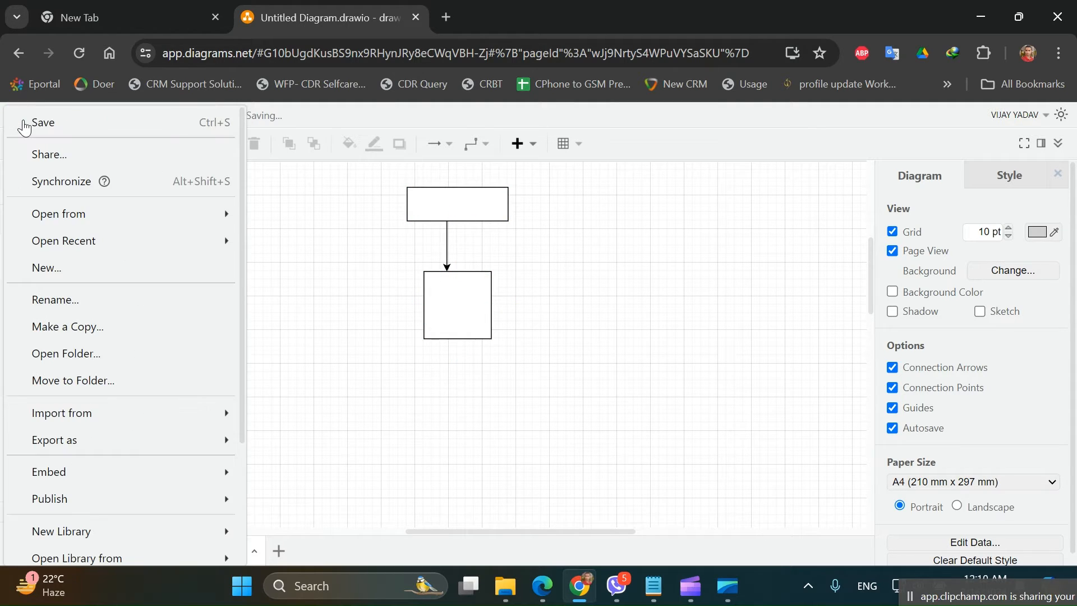
click(54, 439)
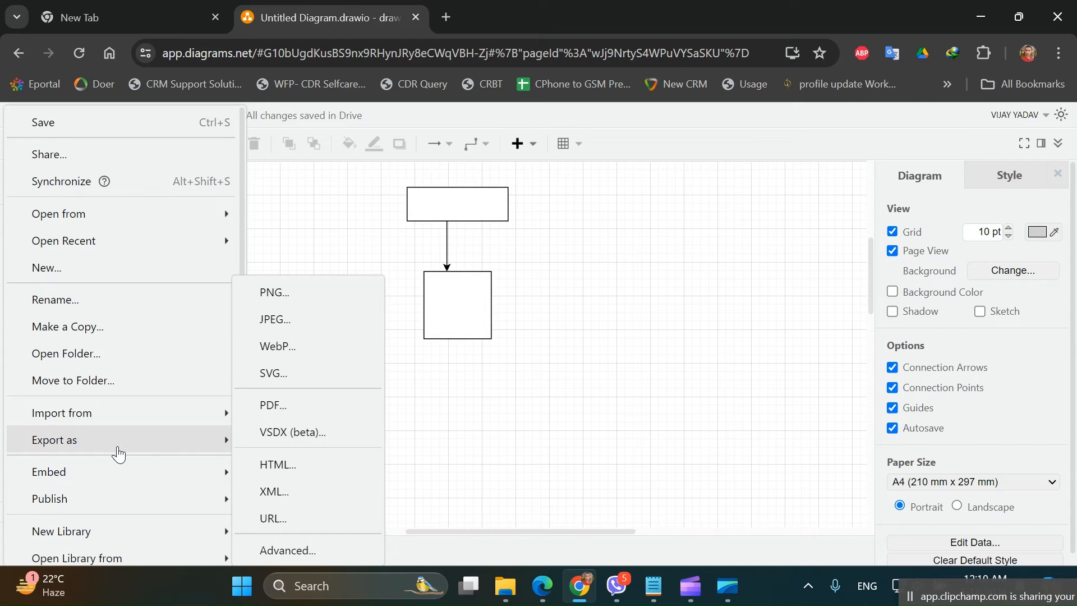
click(273, 292)
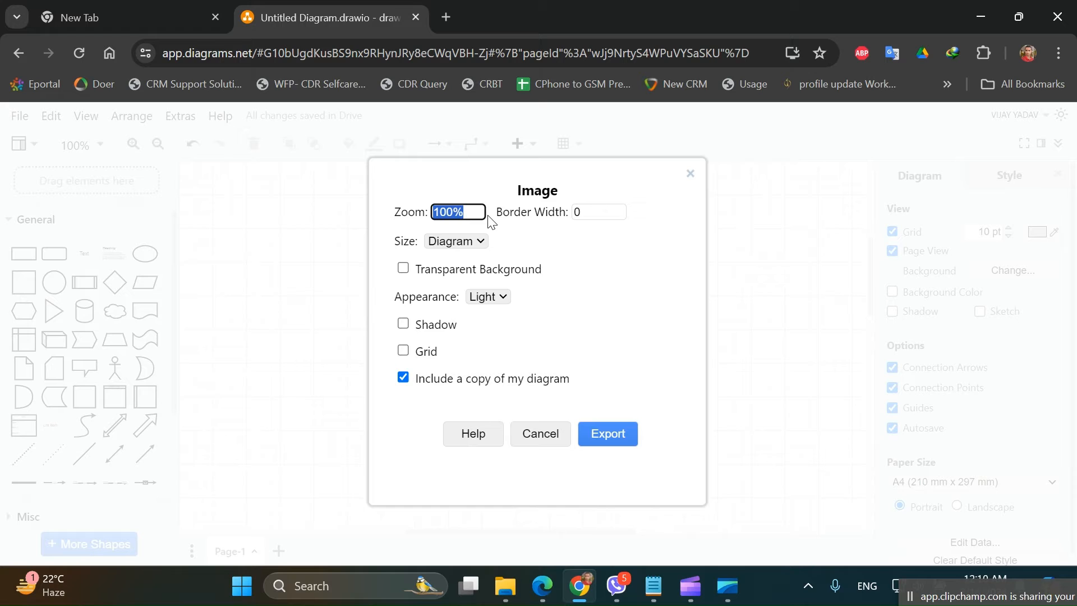
mouse_move(496, 232)
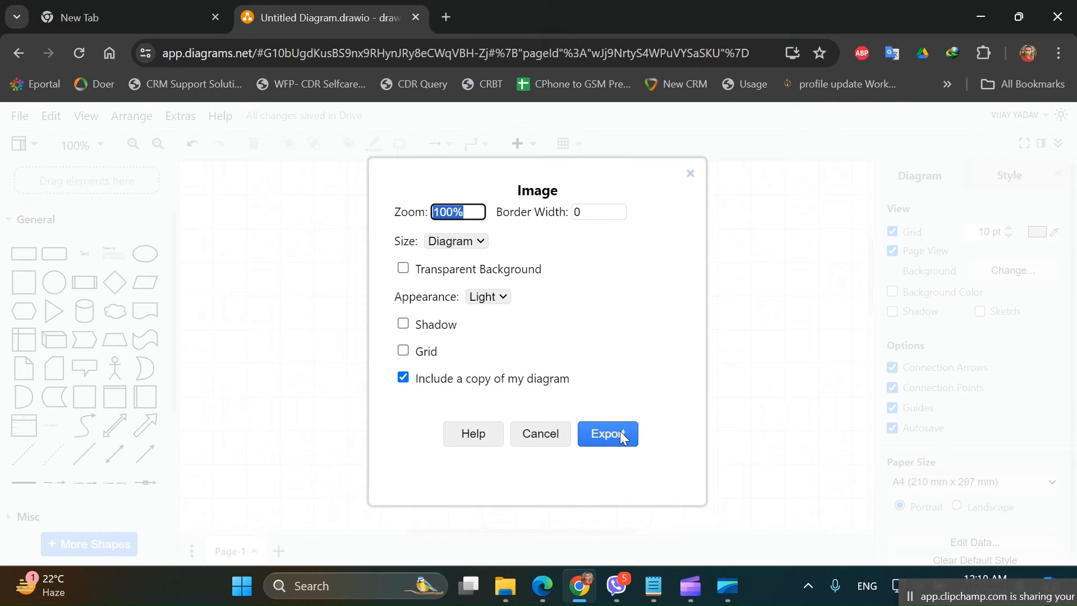
click(607, 434)
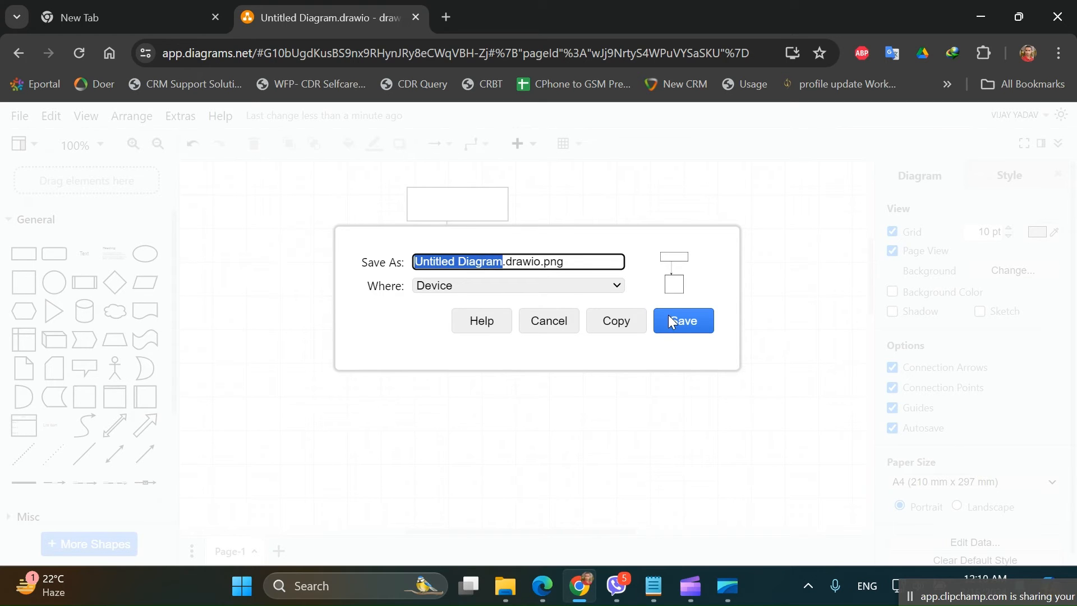
click(682, 321)
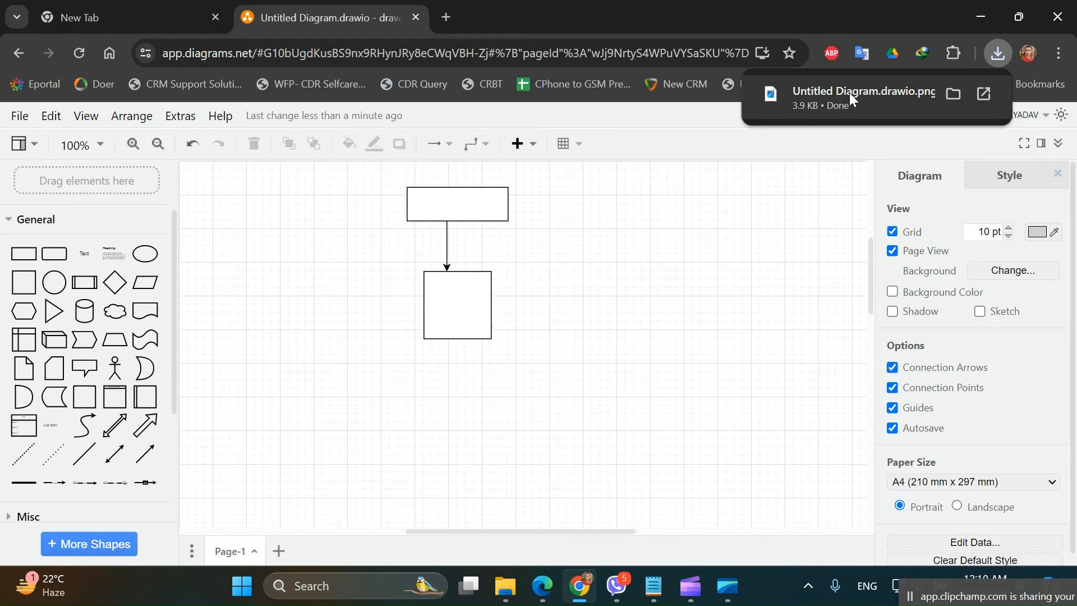
View Untitled Diagram.drawio.png in Photos enlarged, showing blurry, jagged edges
click(863, 91)
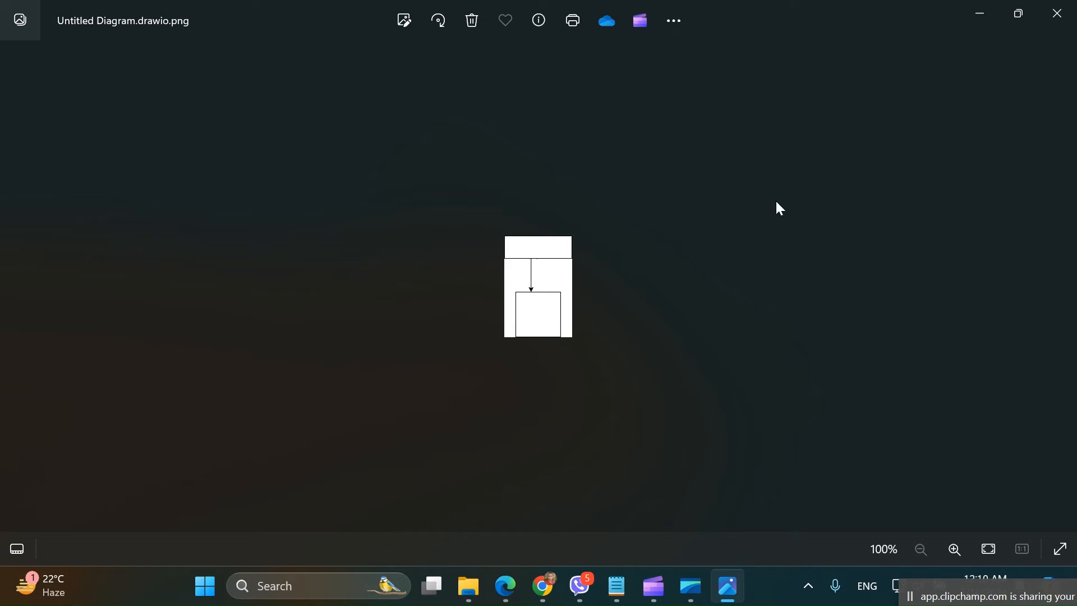
click(953, 549)
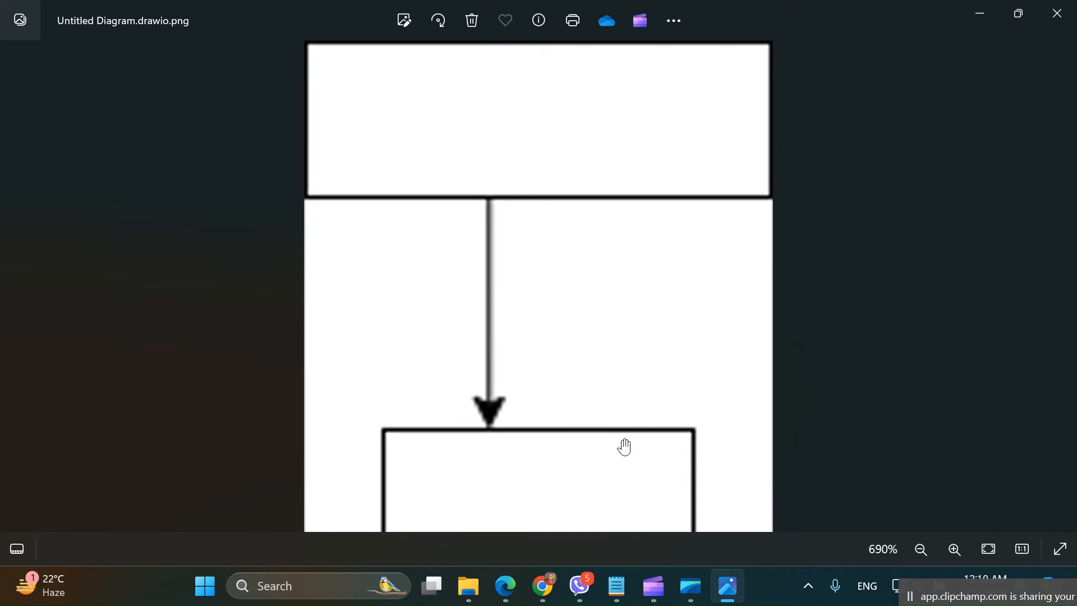
mouse_move(597, 388)
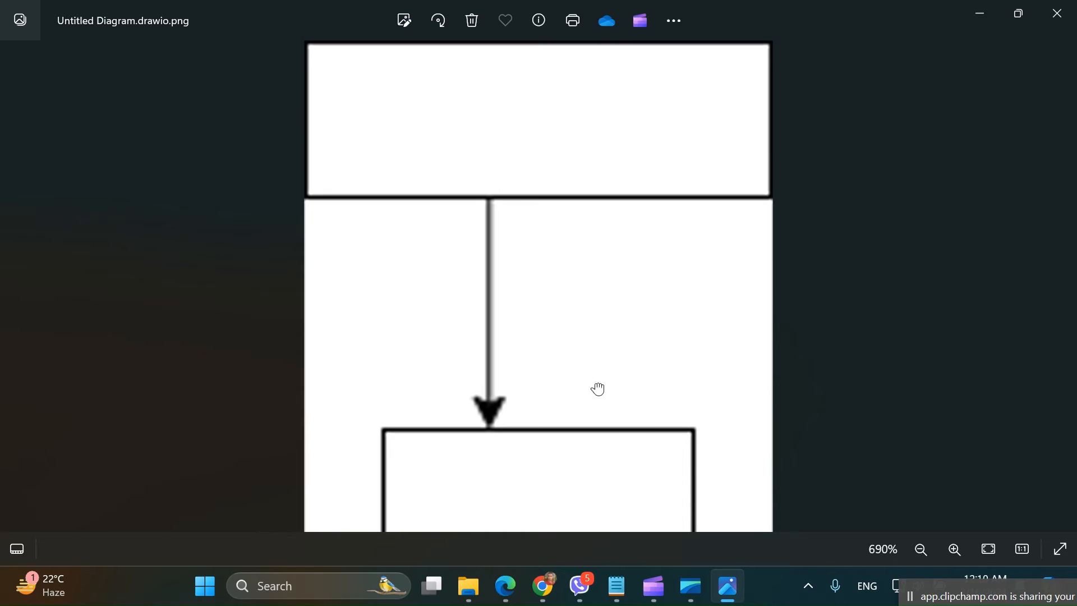
mouse_move(660, 467)
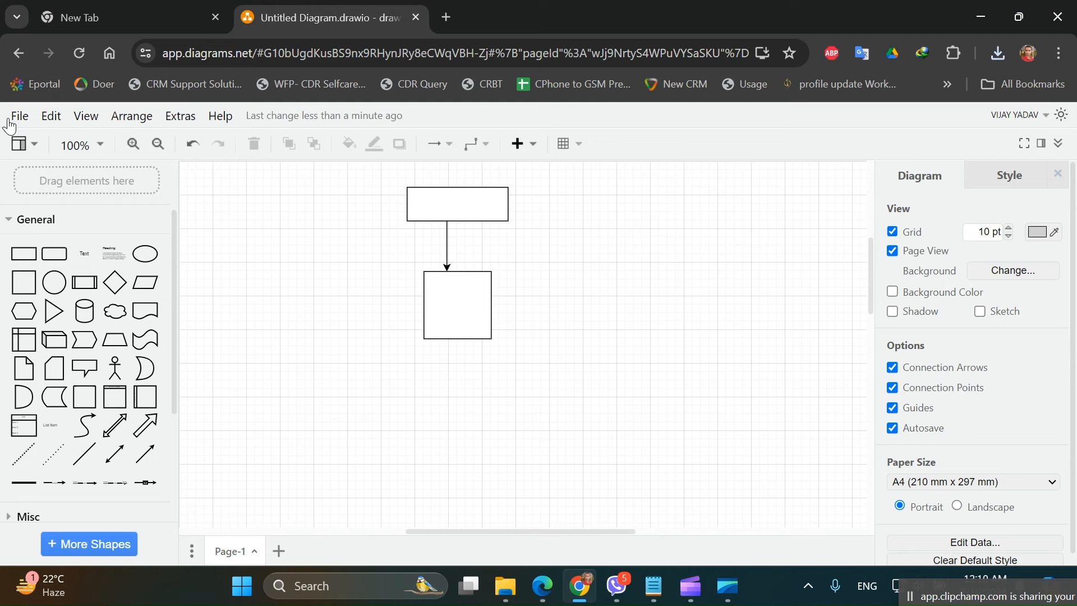
Re-export the diagram as a PNG at 300% zoom, save it, and open it
click(19, 116)
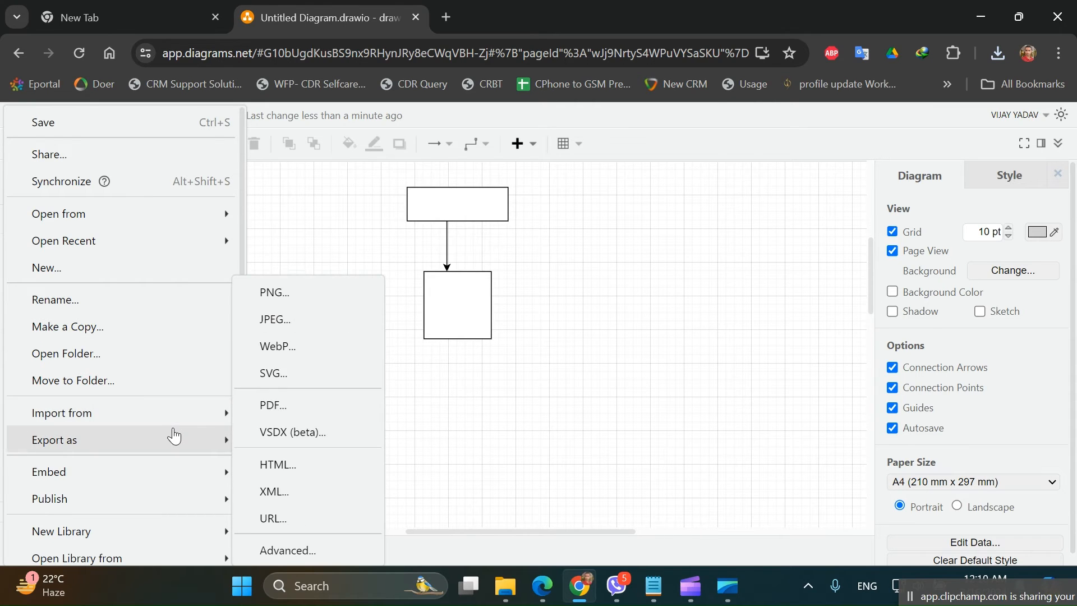
click(273, 292)
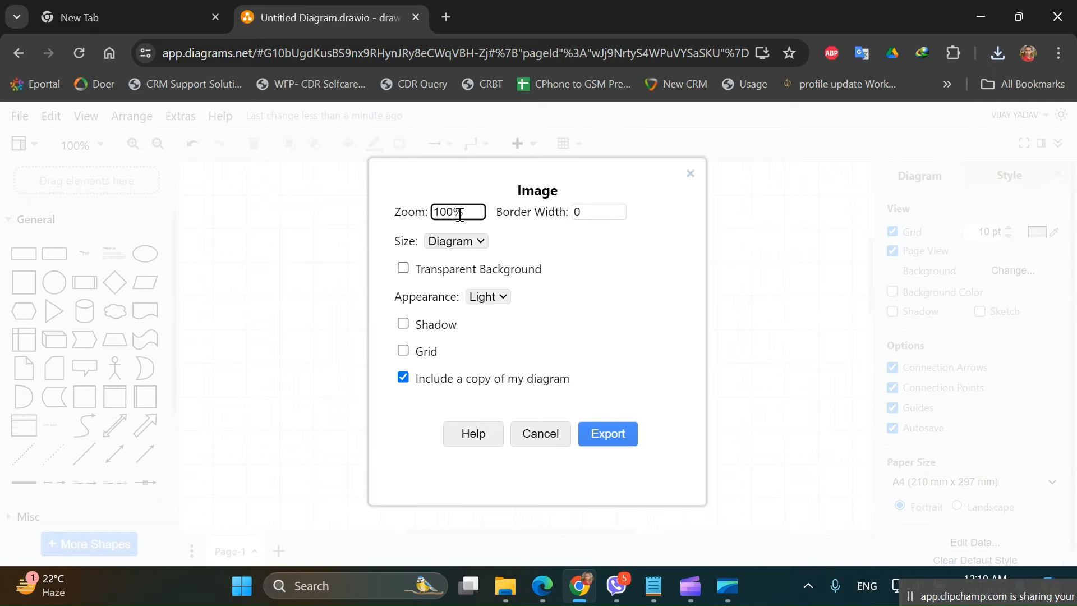
text(300)
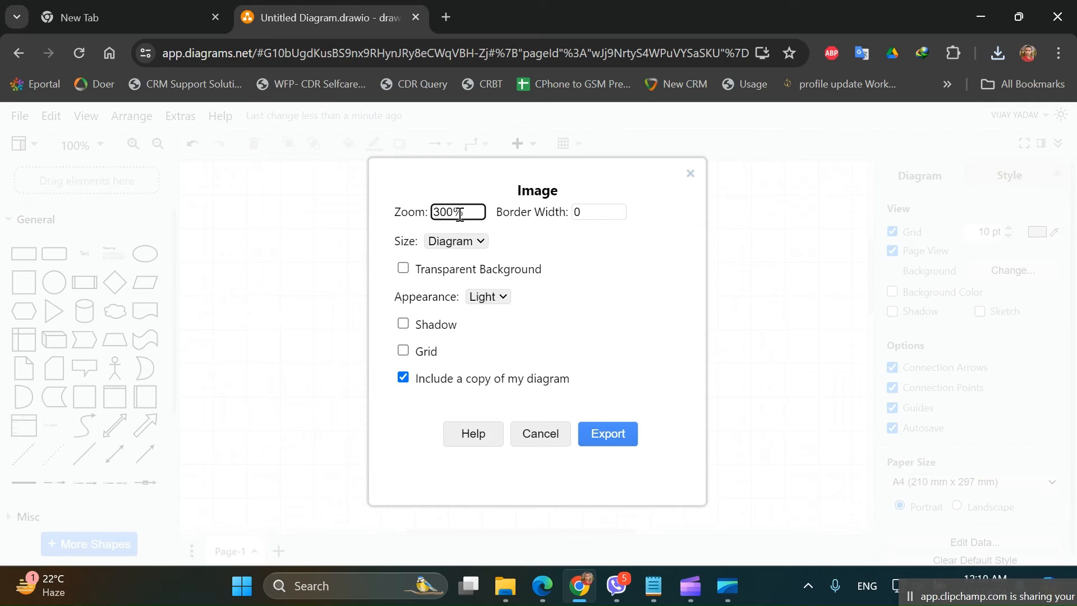
click(607, 433)
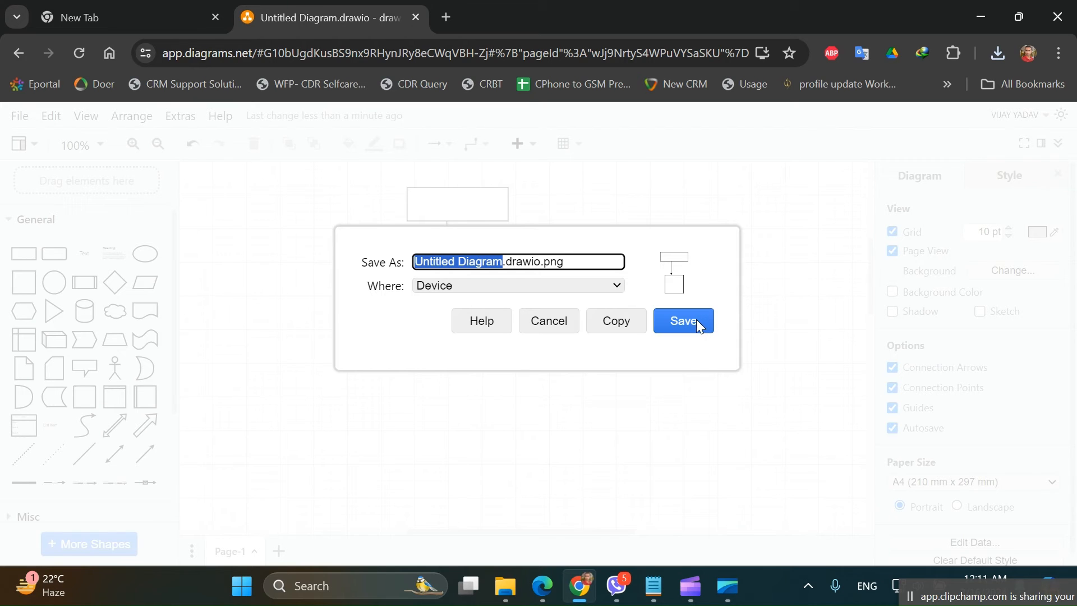
click(683, 321)
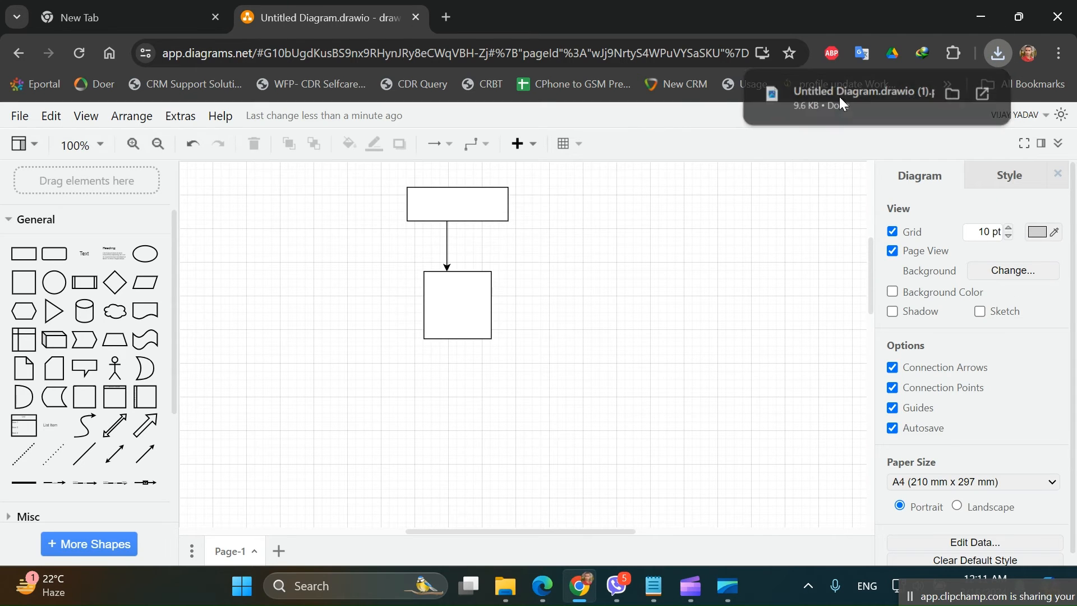
click(864, 91)
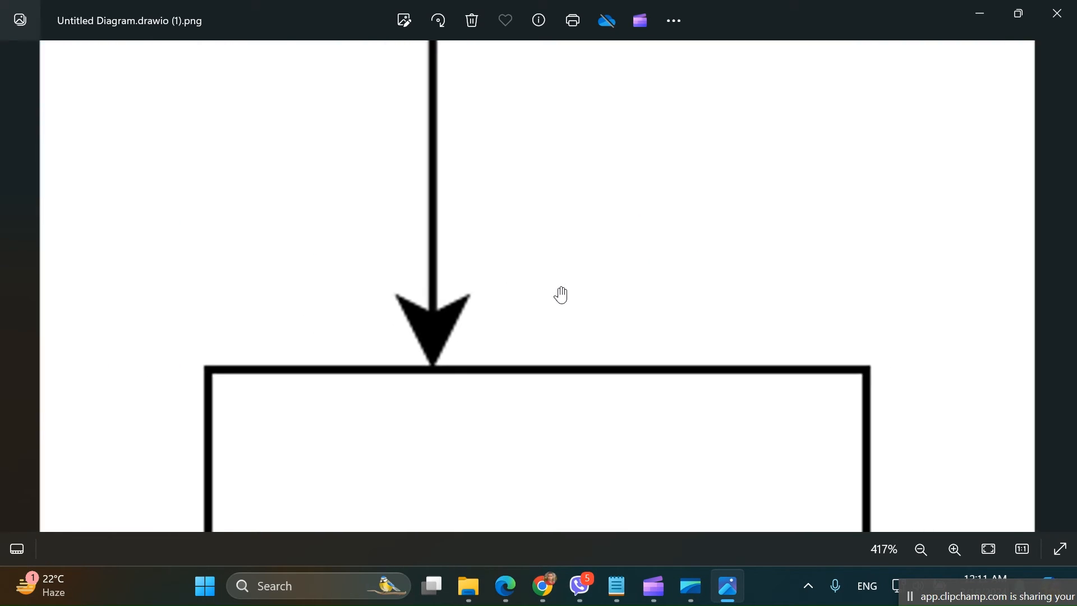
Zoom into the 300% PNG in Photos to confirm crisp box and arrow outlines
click(921, 548)
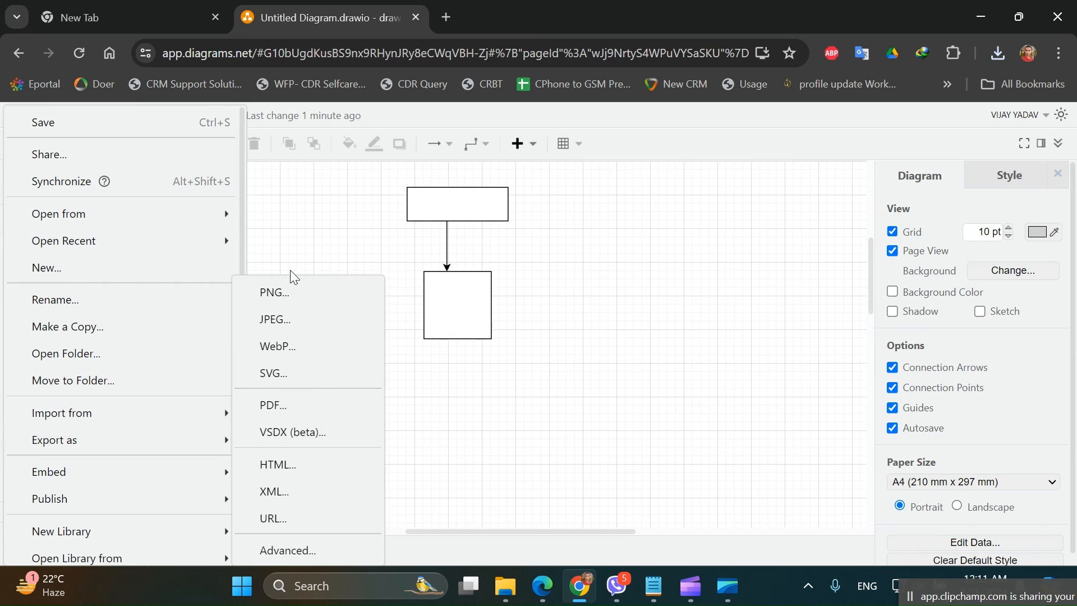
click(272, 292)
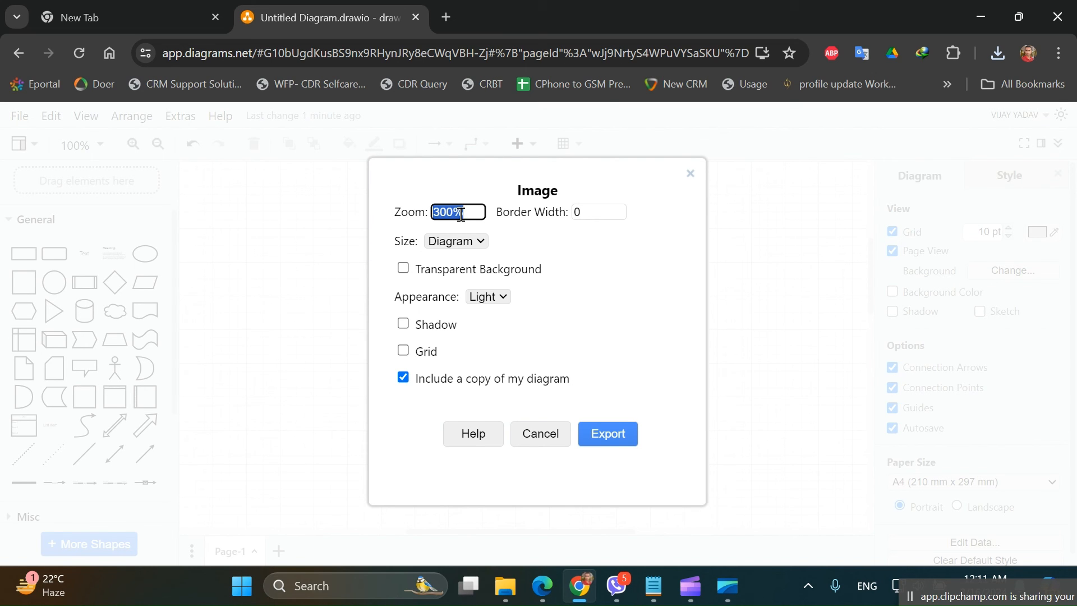
mouse_move(523, 319)
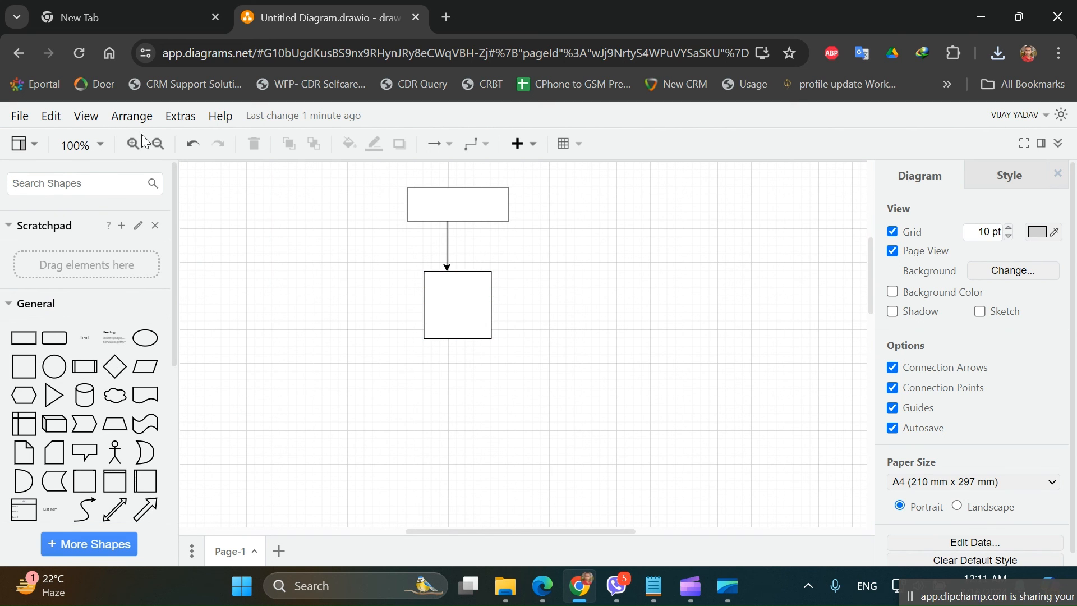
mouse_move(367, 343)
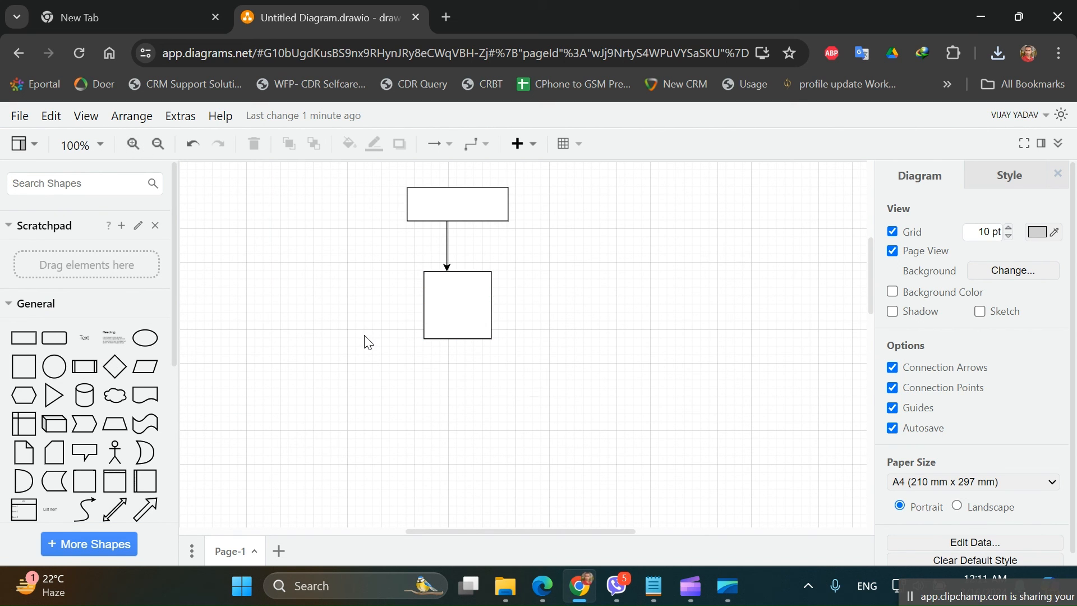
scroll(down, 3)
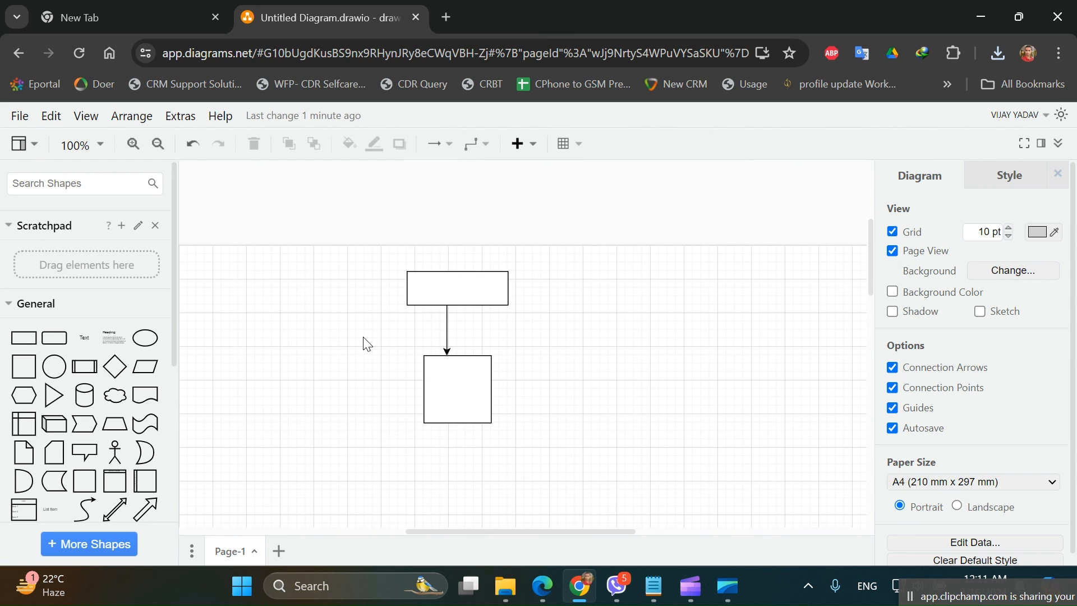
scroll(down, 3)
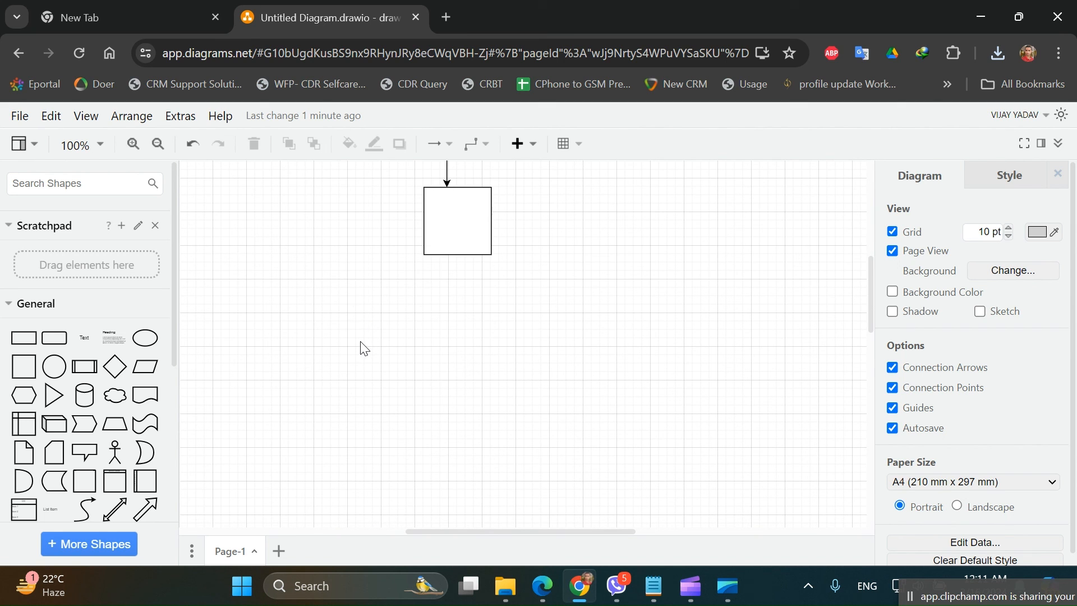